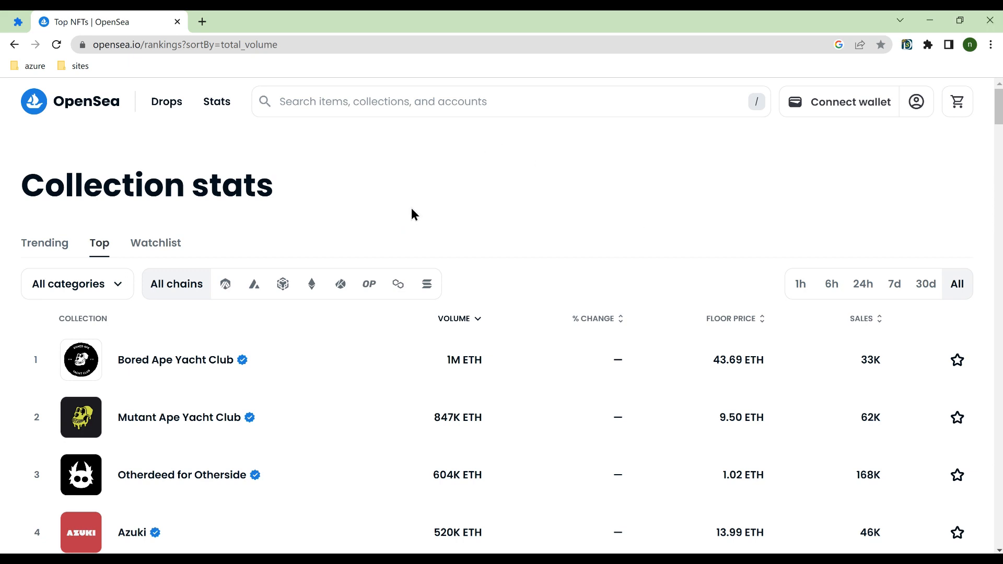
Step: Filter the OpenSea rankings to Music, then return to all categories
{"action": "left_click", "coordinate": [77, 283]}
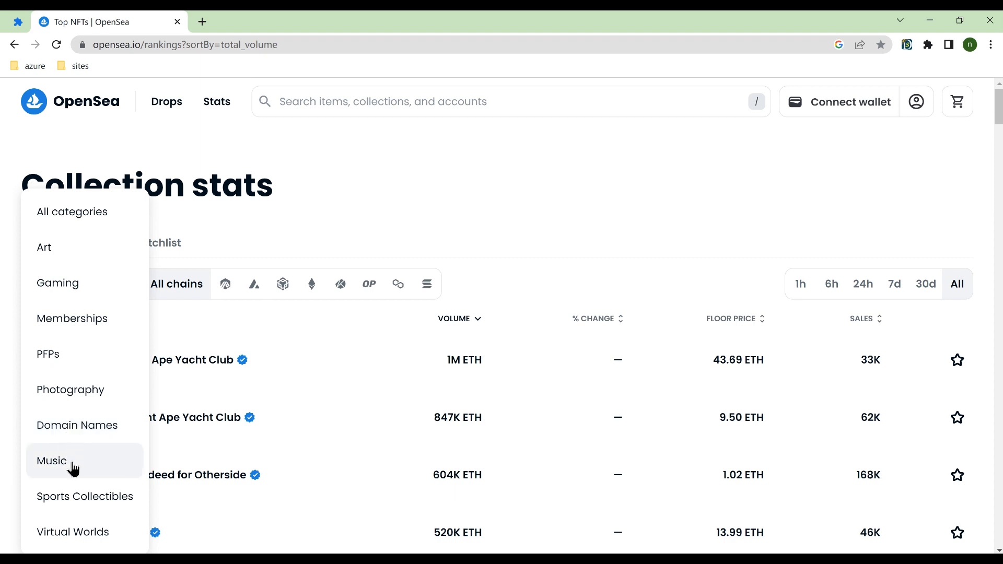
{"action": "left_click", "coordinate": [51, 461]}
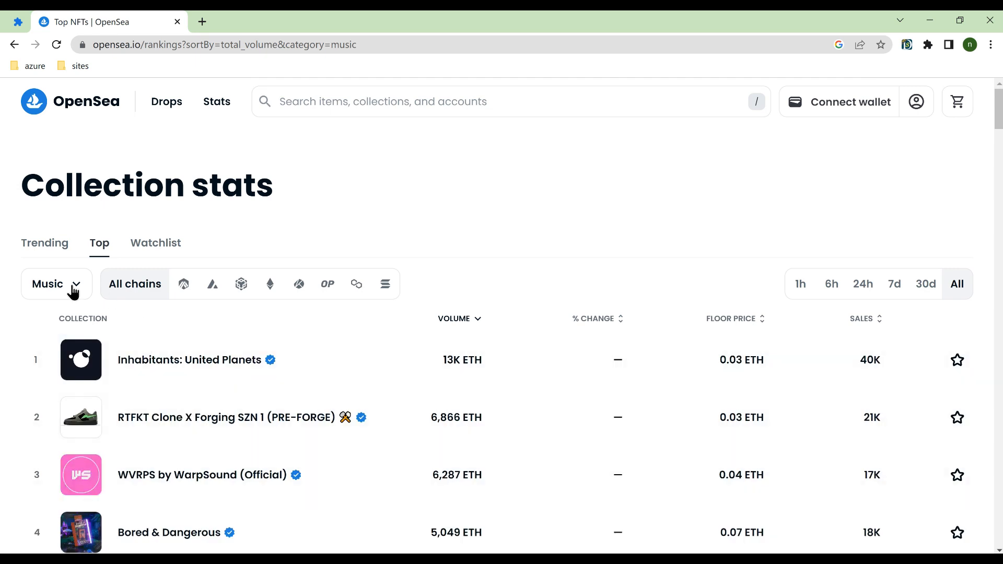
{"action": "left_click", "coordinate": [56, 284]}
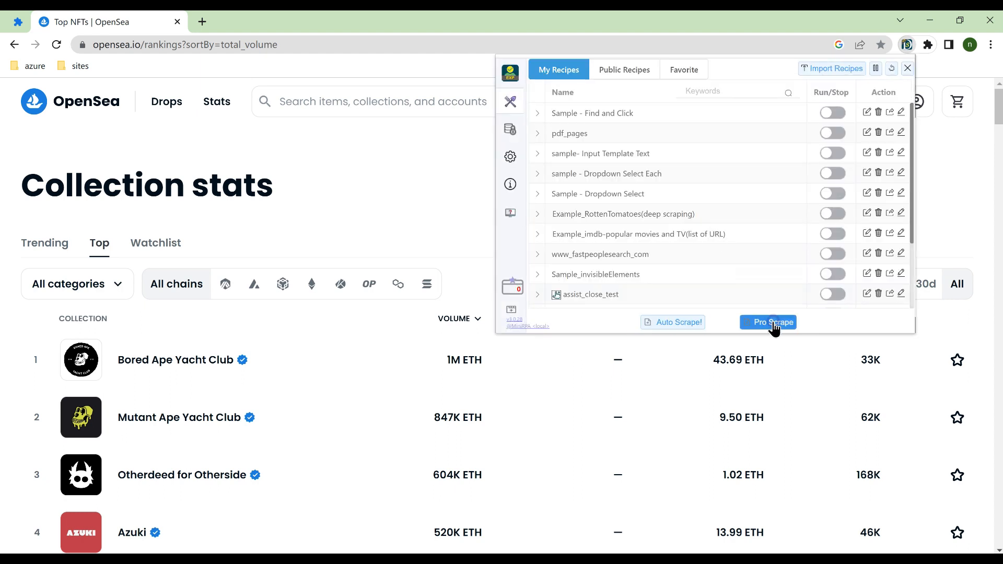
Step: Create a new visual recipe and add Wait seconds and Click steps after step 3
{"action": "left_click", "coordinate": [769, 322]}
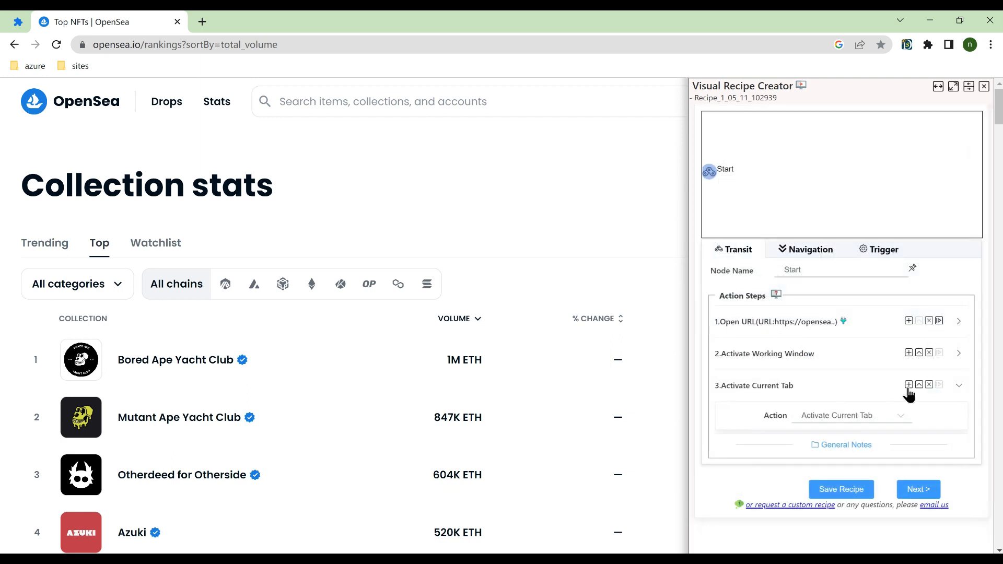
{"action": "left_click", "coordinate": [908, 384]}
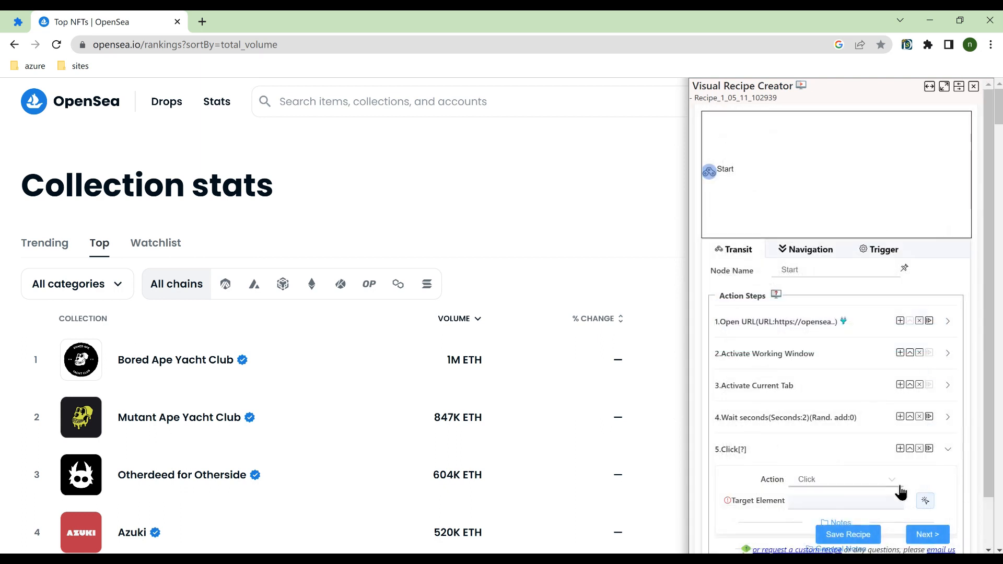
Step: Set the click step's target element to the All categories dropdown and confirm
{"action": "left_click", "coordinate": [924, 500]}
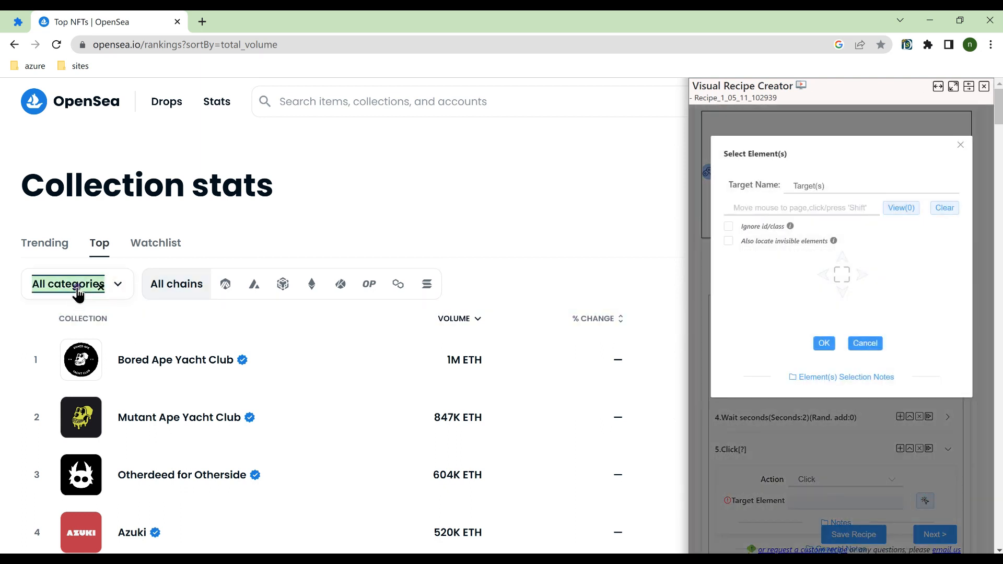
{"action": "left_click", "coordinate": [68, 283]}
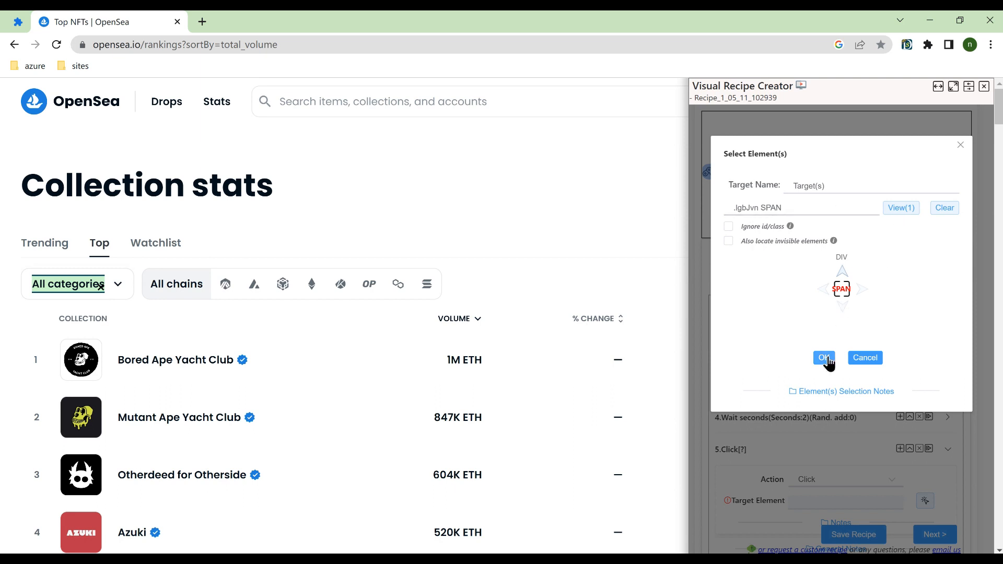
{"action": "left_click", "coordinate": [824, 357]}
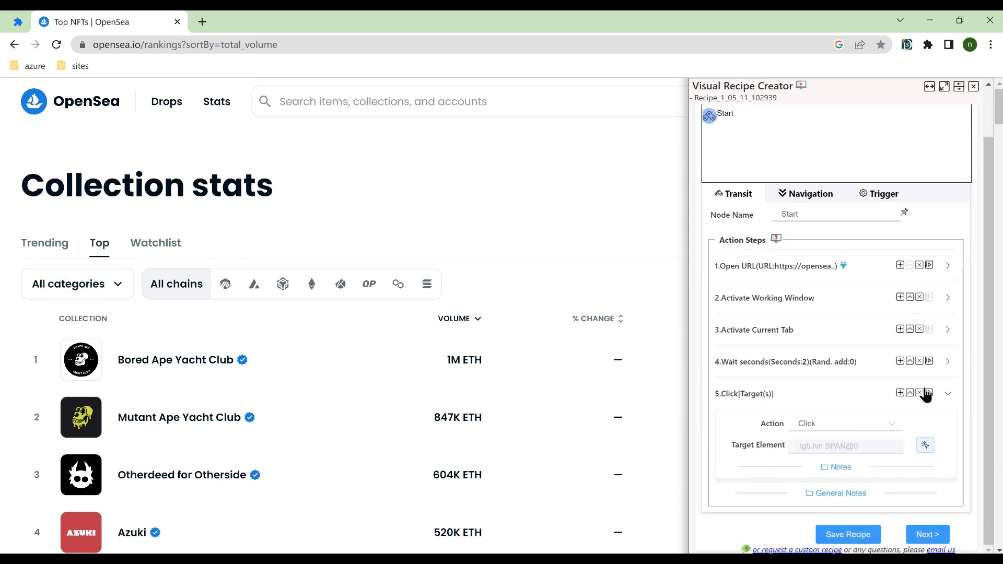
{"action": "left_click", "coordinate": [77, 284]}
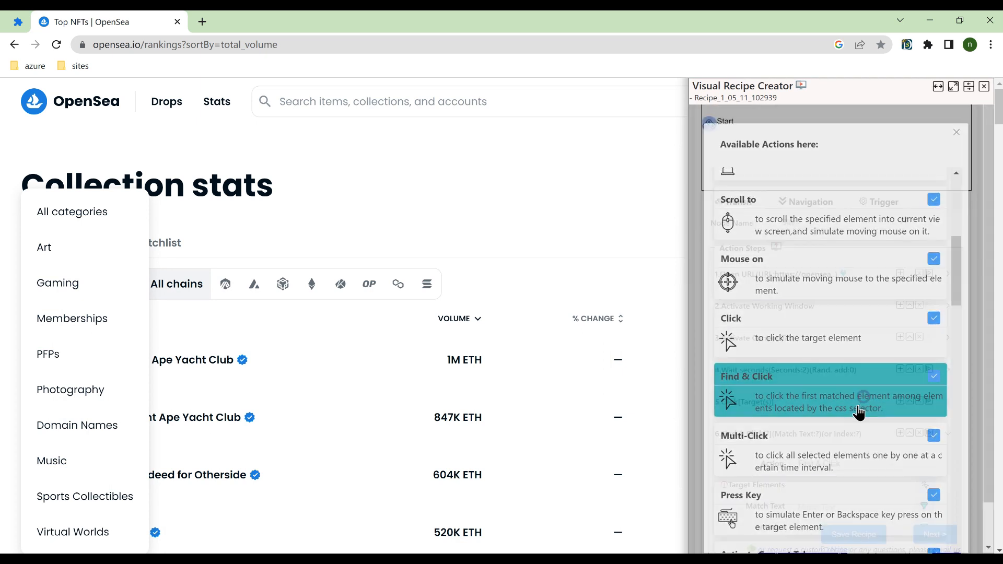
Step: Add a Find & Click step on the category options matching Music, and test it
{"action": "left_click", "coordinate": [926, 407]}
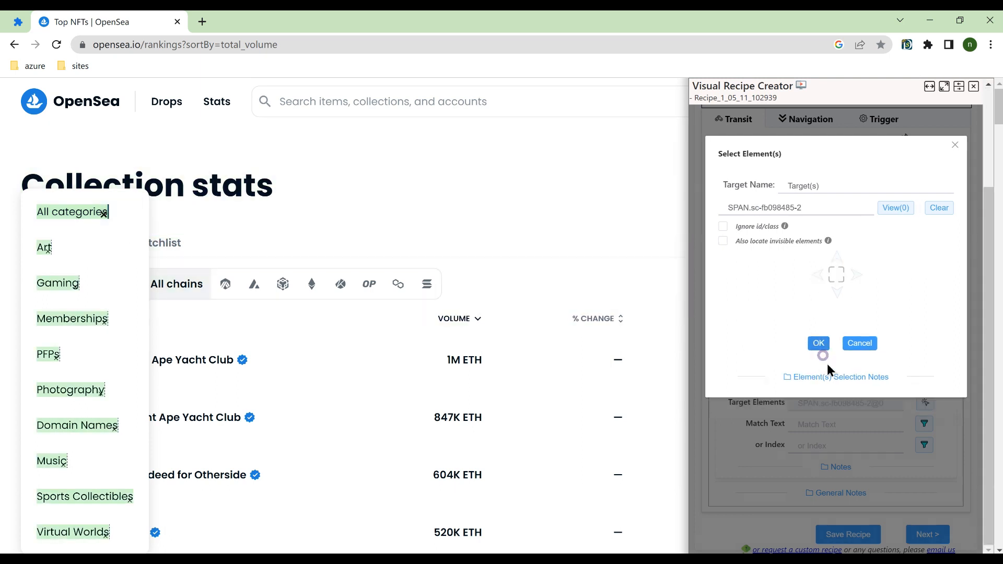
{"action": "left_click", "coordinate": [818, 343]}
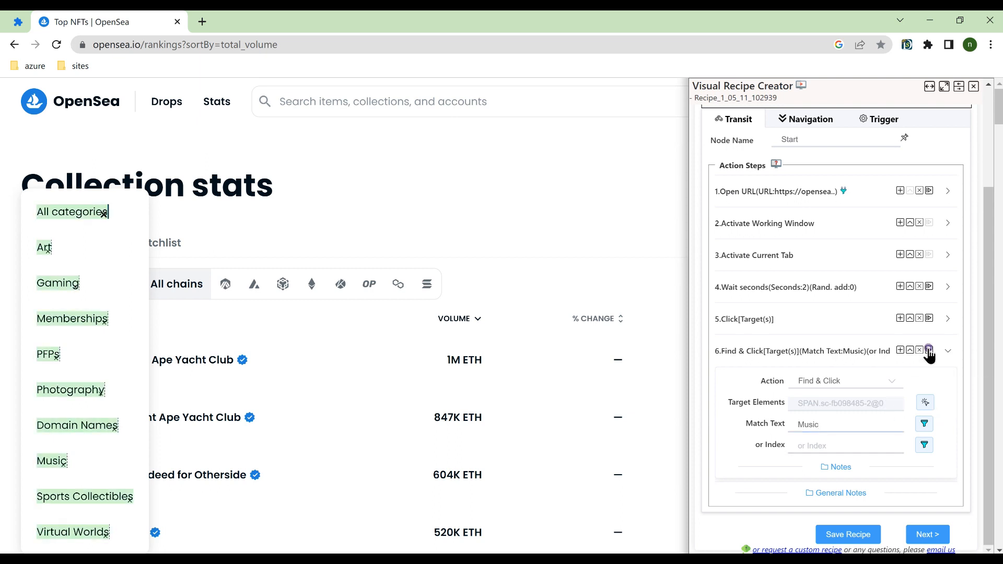
{"action": "left_click", "coordinate": [51, 461]}
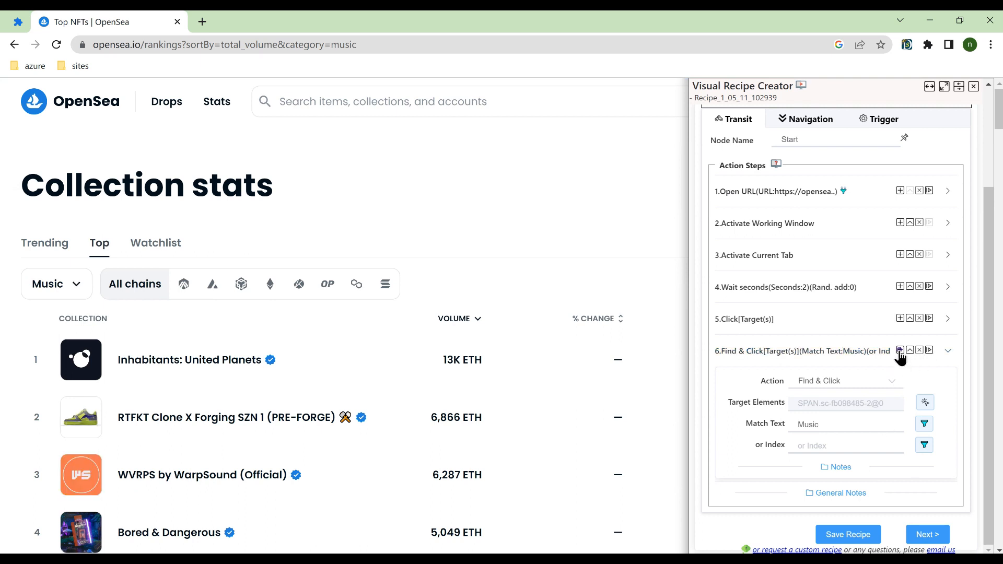
Step: Add a 10-second wait step and open the recipe's save settings
{"action": "left_click", "coordinate": [900, 351]}
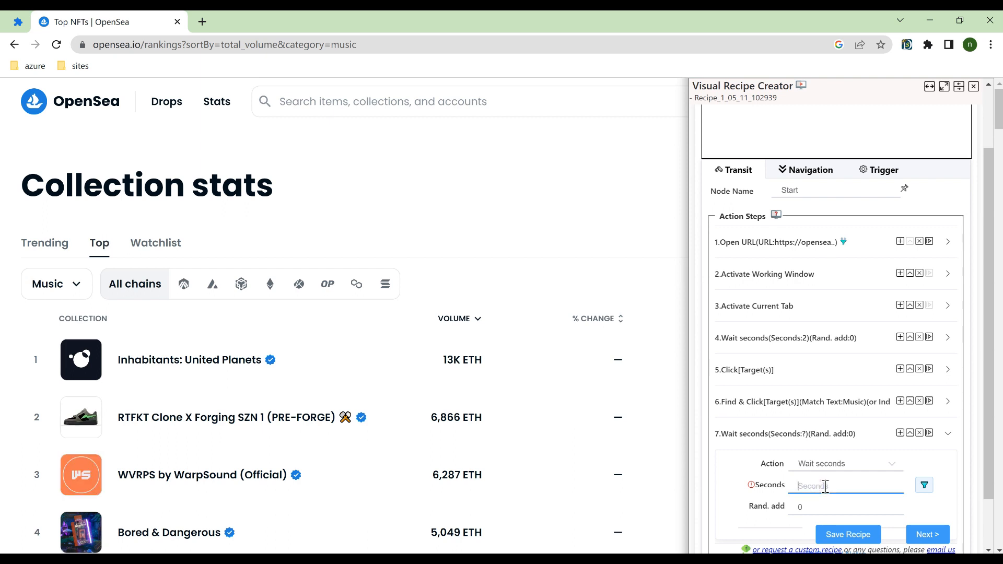
{"action": "type", "text": "10"}
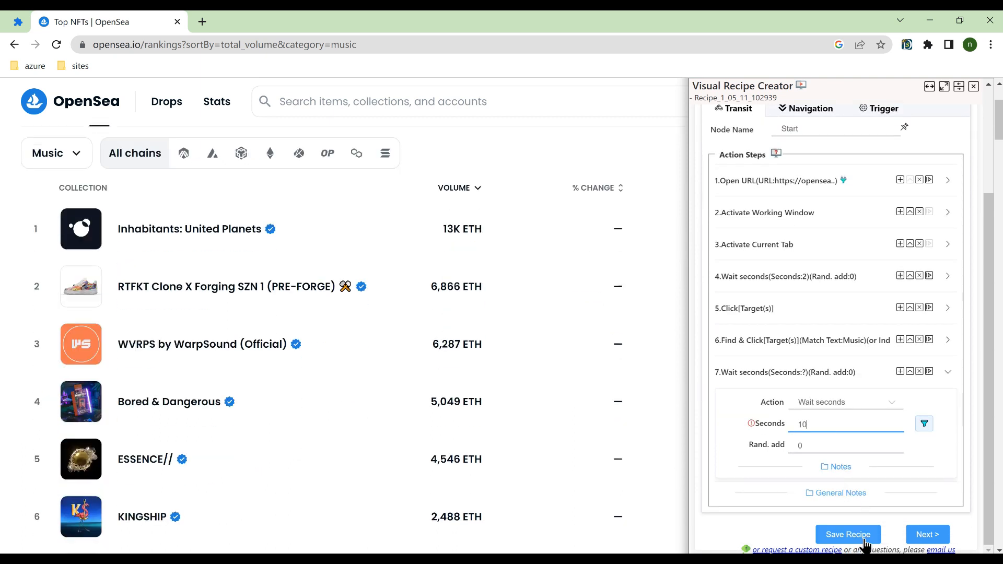
{"action": "left_click", "coordinate": [847, 534]}
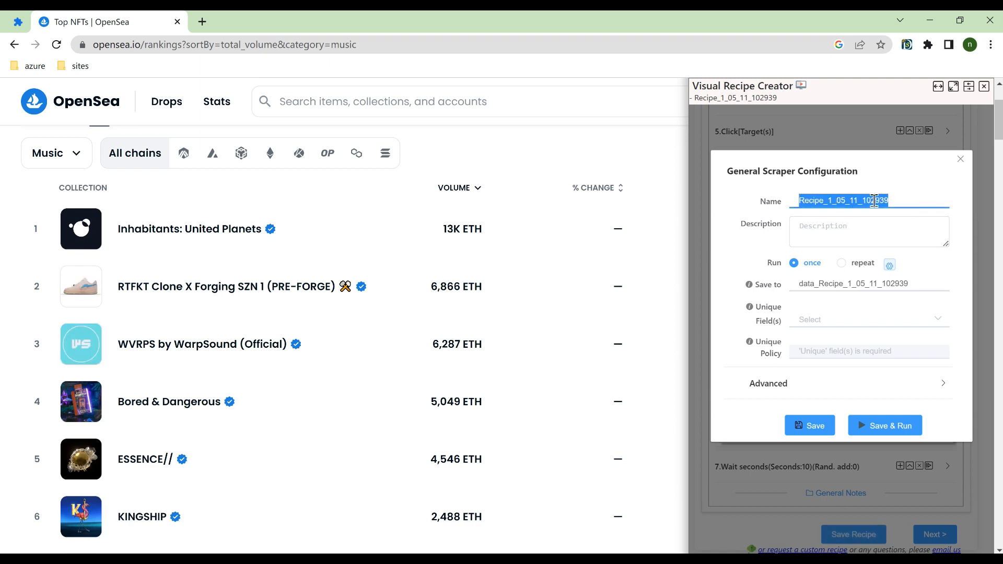
Step: Name the recipe 'sample - Find and Click2', saving results to sample
{"action": "type", "text": "sample - Find and Click2"}
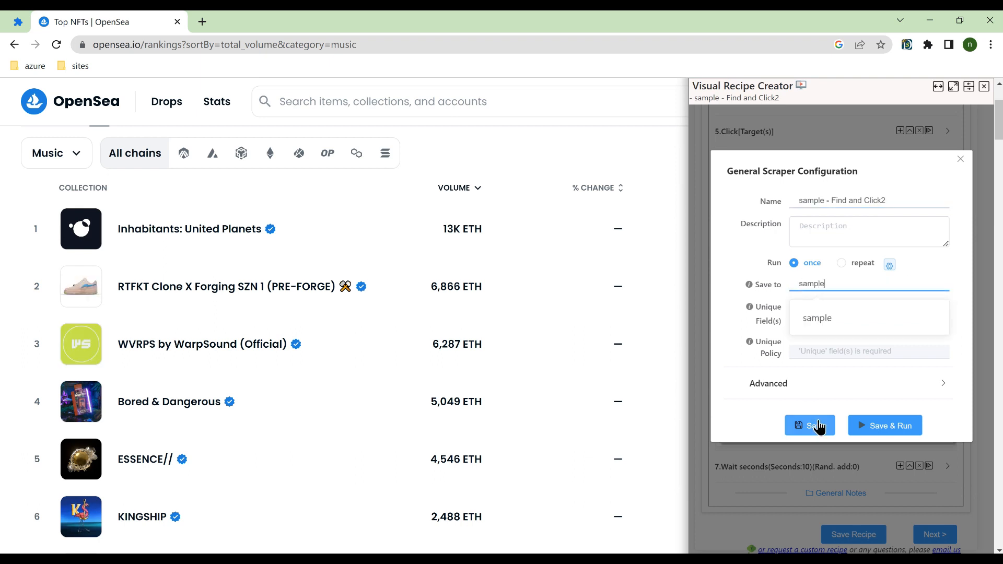
{"action": "left_click", "coordinate": [808, 425]}
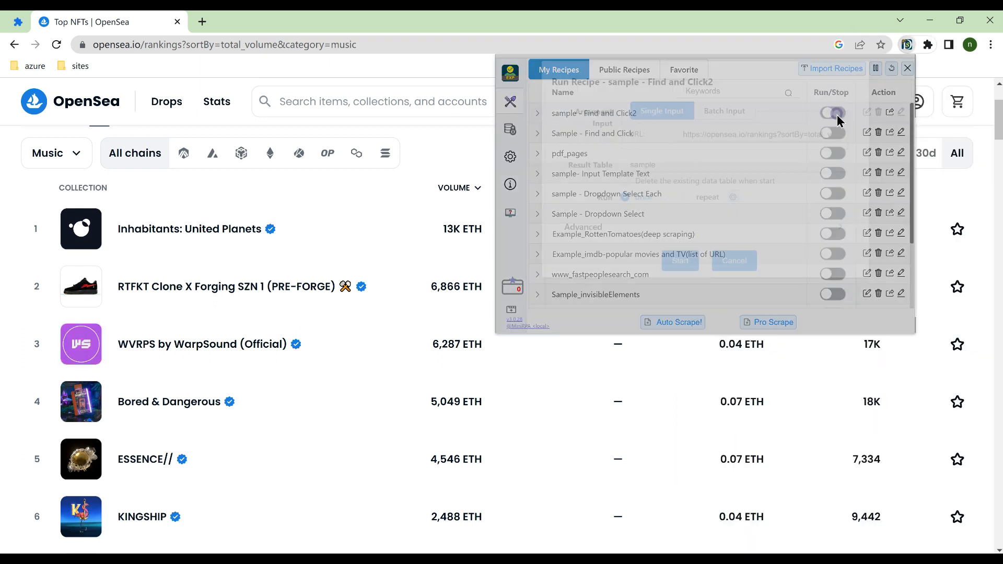
Step: Run 'sample - Find and Click2' once, then minimize its working window
{"action": "left_click", "coordinate": [832, 112]}
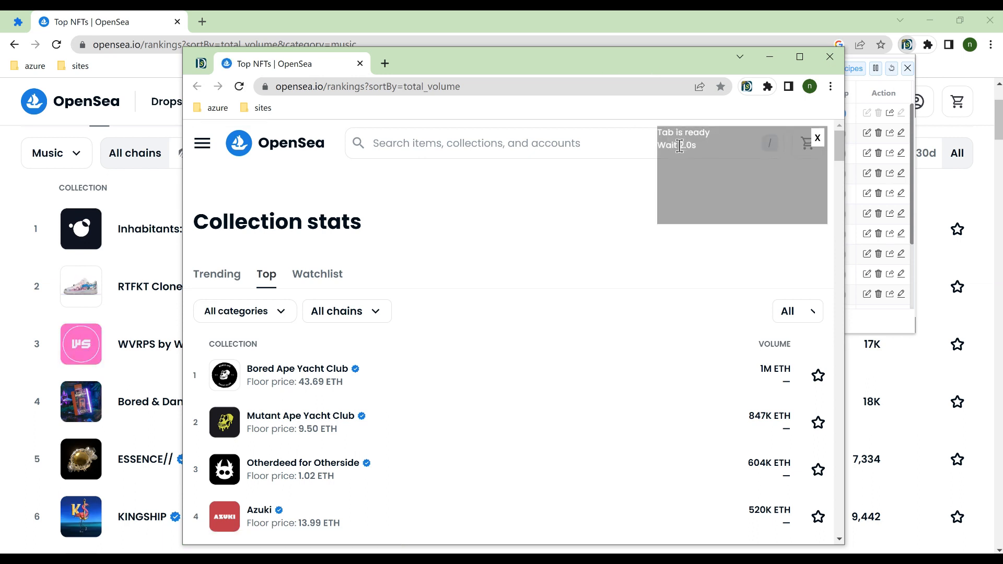
{"action": "left_click", "coordinate": [244, 311]}
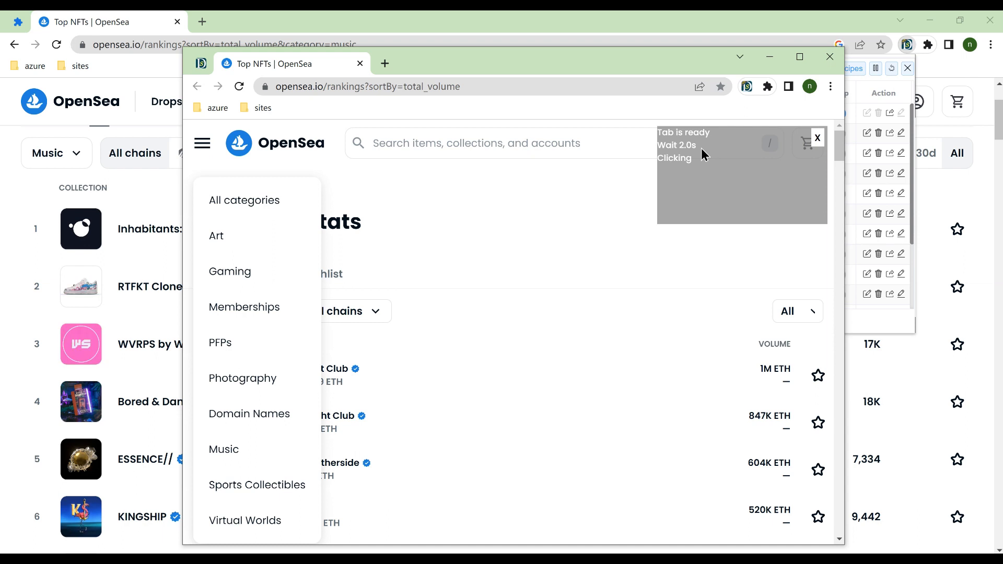
{"action": "left_click", "coordinate": [223, 450]}
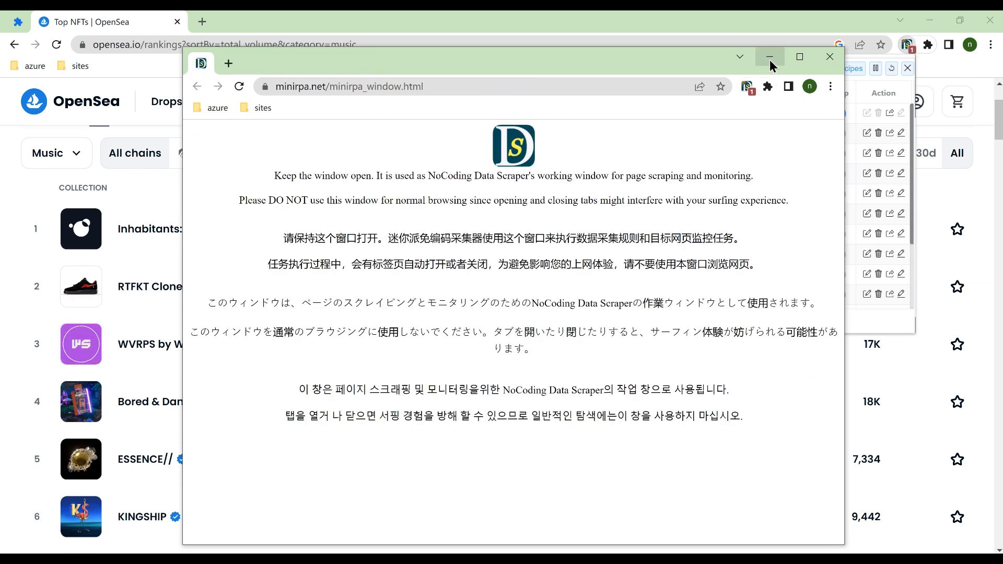
{"action": "left_click", "coordinate": [770, 57]}
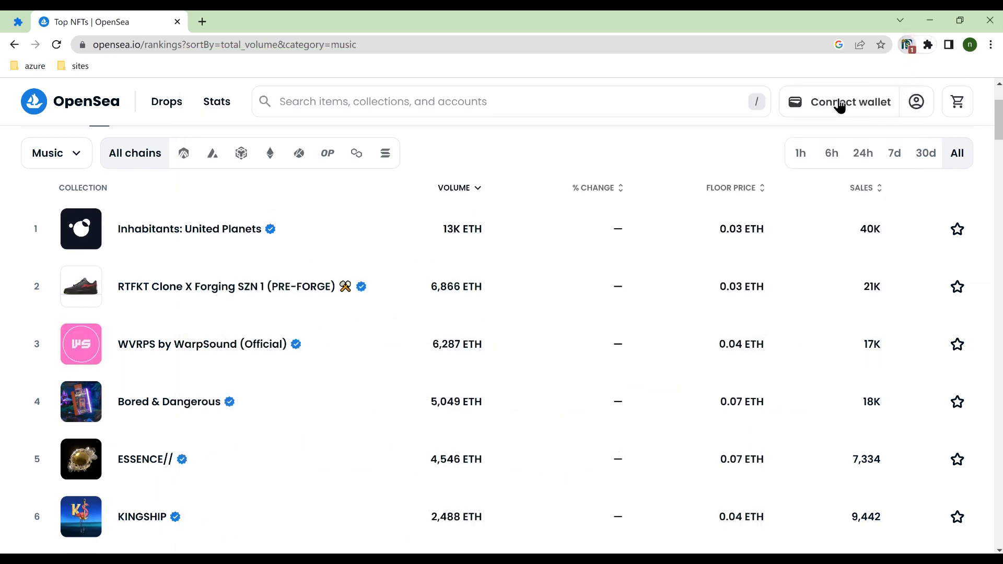
Step: Reopen 'sample - Find and Click2' in the Visual Recipe Creator and review its page-opening step
{"action": "left_click", "coordinate": [906, 45]}
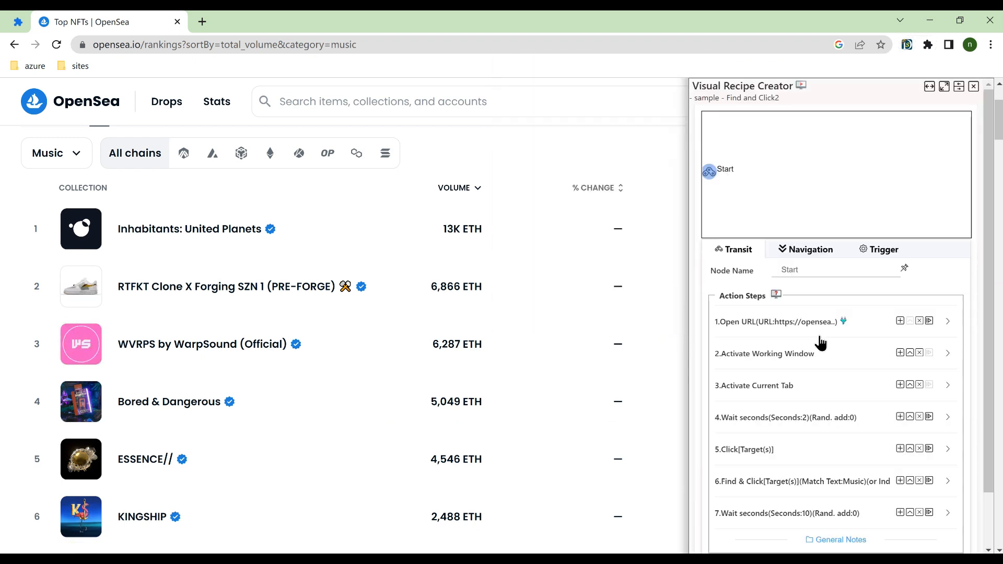
{"action": "left_click", "coordinate": [803, 481]}
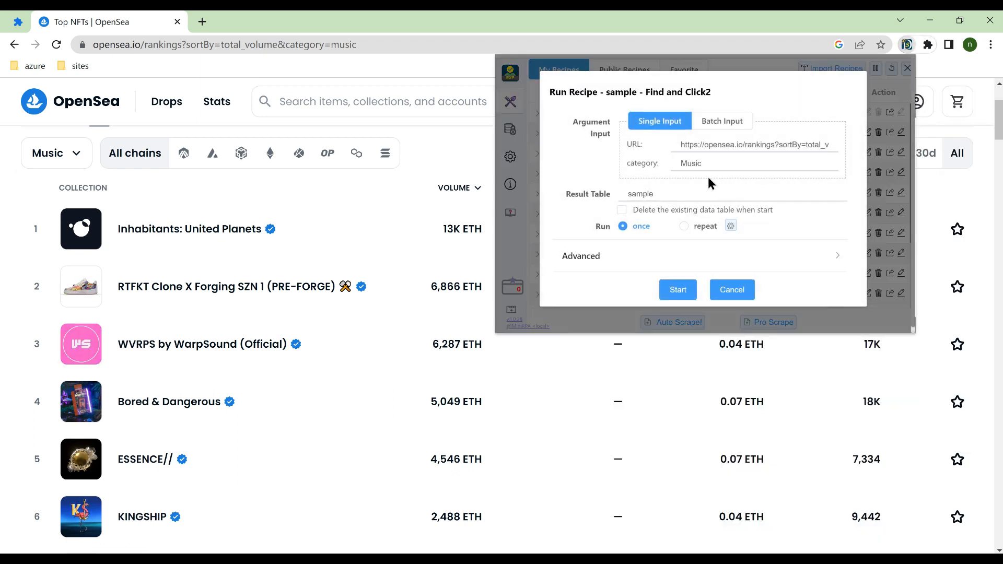
Step: Change the category argument from Music to a category starting with 'A' and start
{"action": "type", "text": "A"}
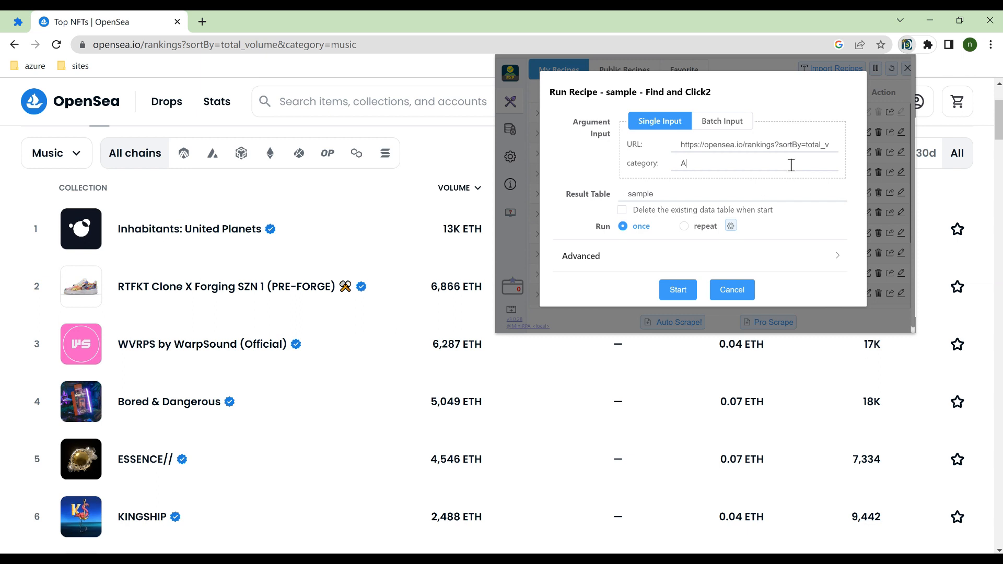
{"action": "left_click", "coordinate": [677, 290]}
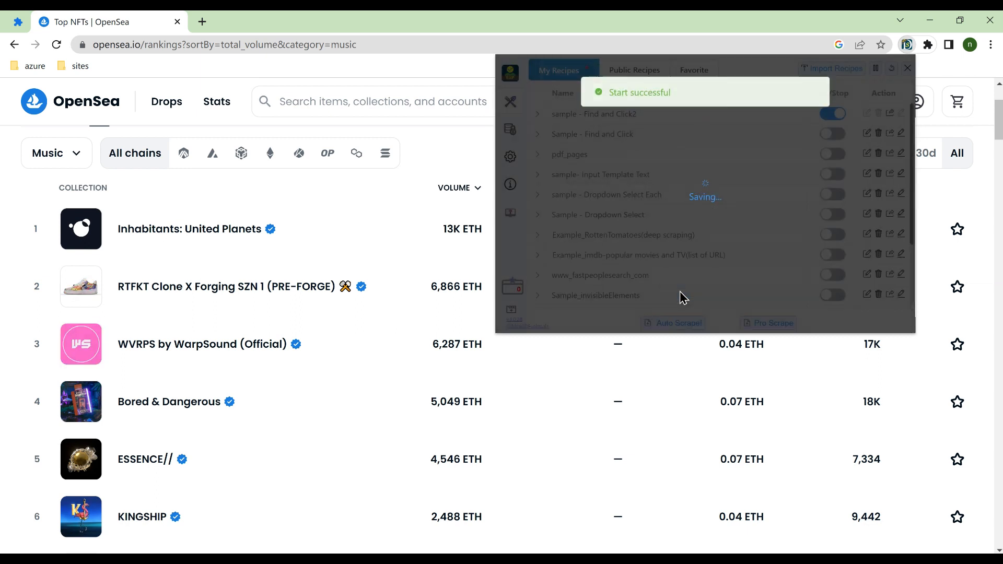